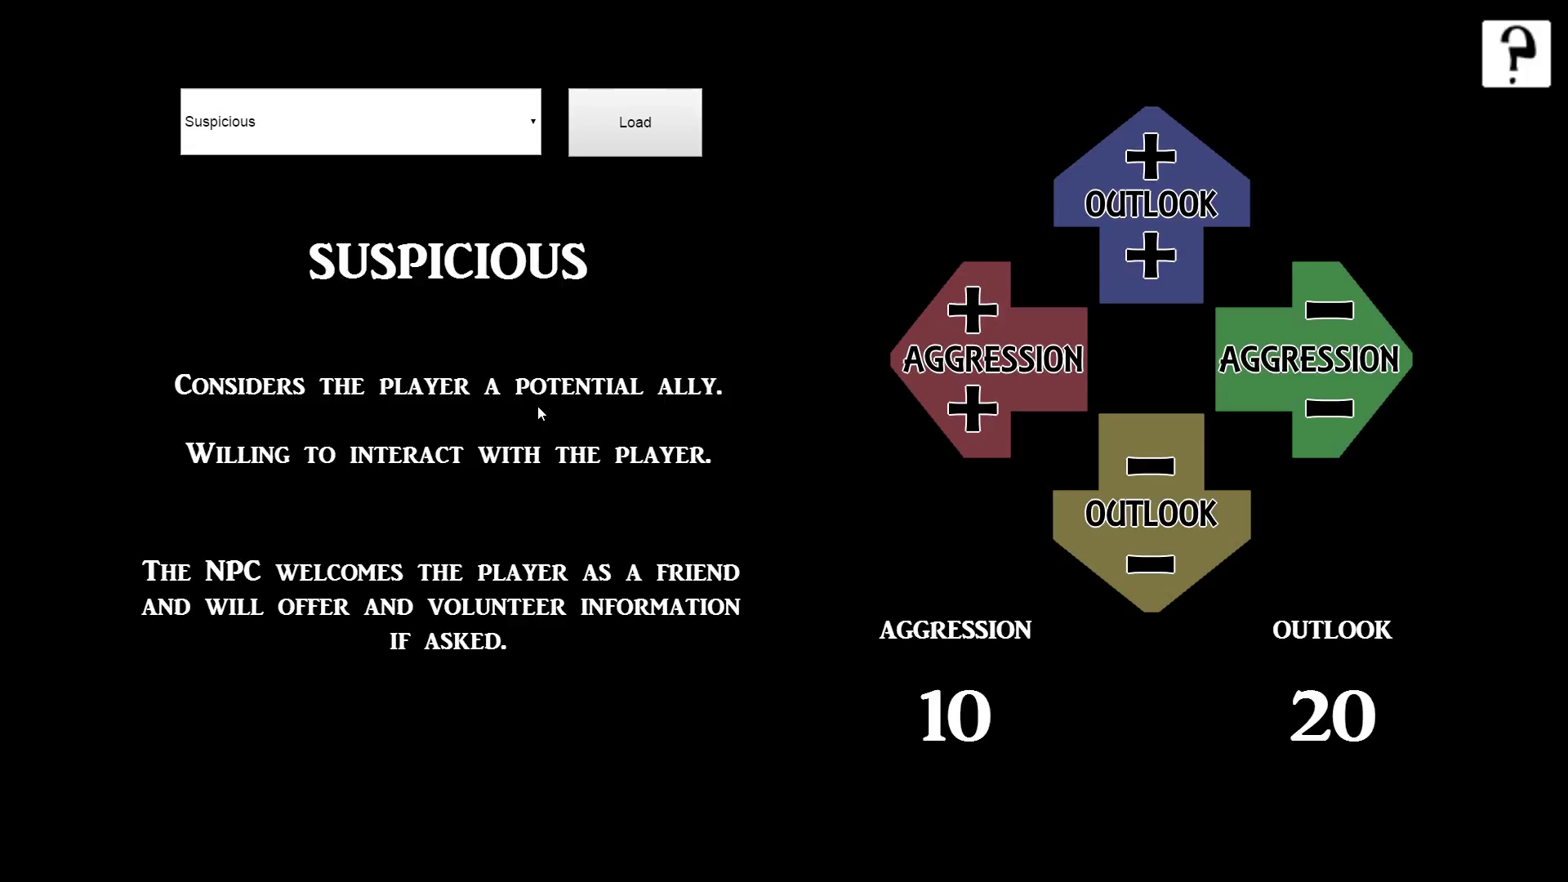
pyautogui.moveTo(410, 106)
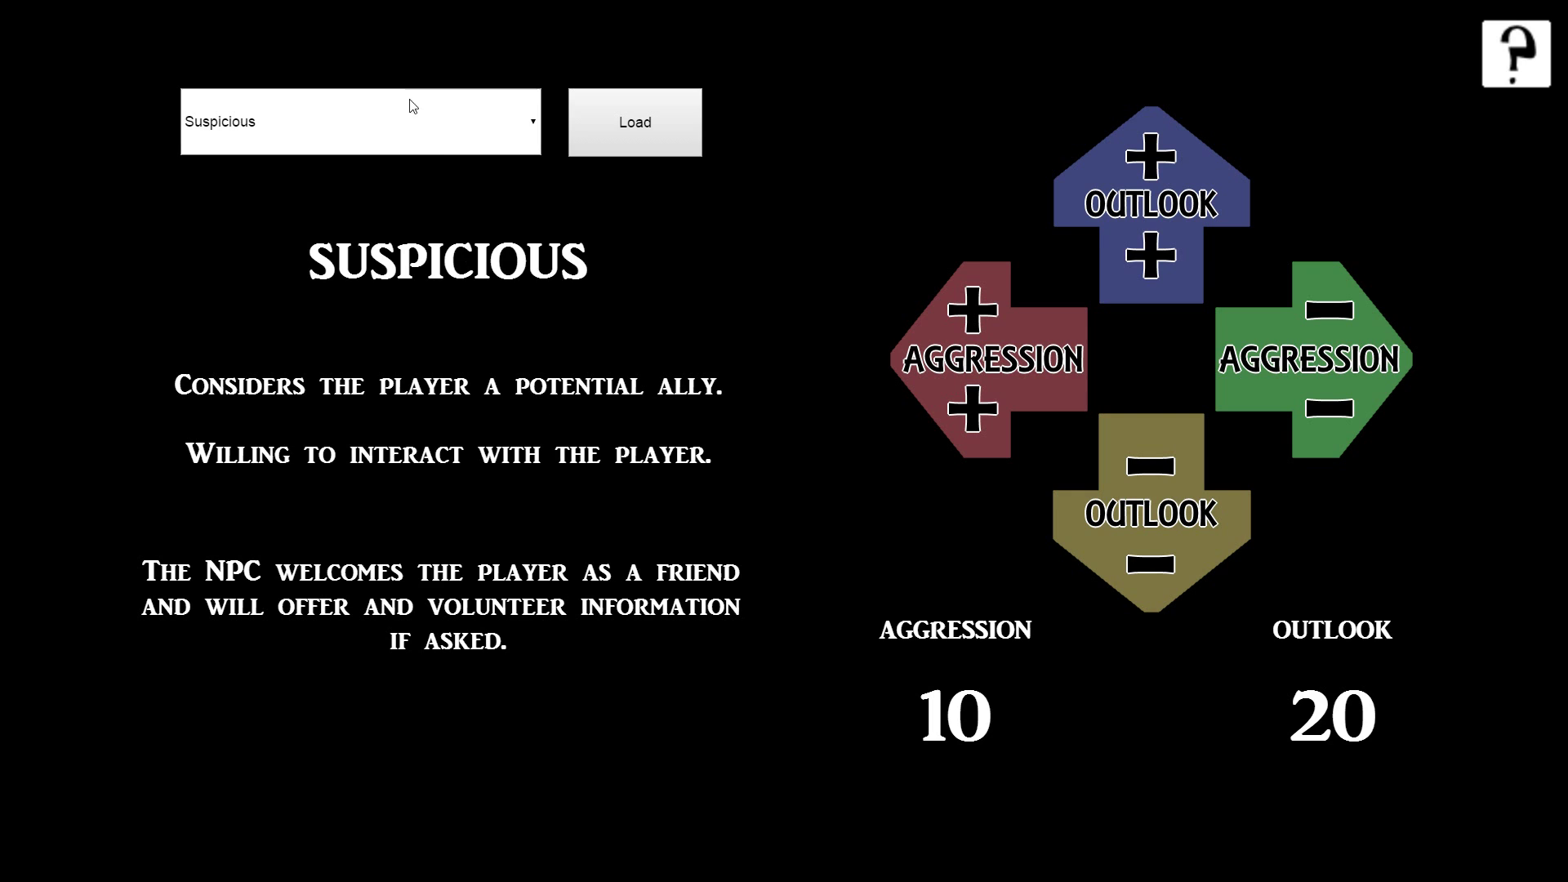
# Step: Load the Irritable trait, showing its description with Aggression 8 and Outlook 6
pyautogui.click(359, 121)
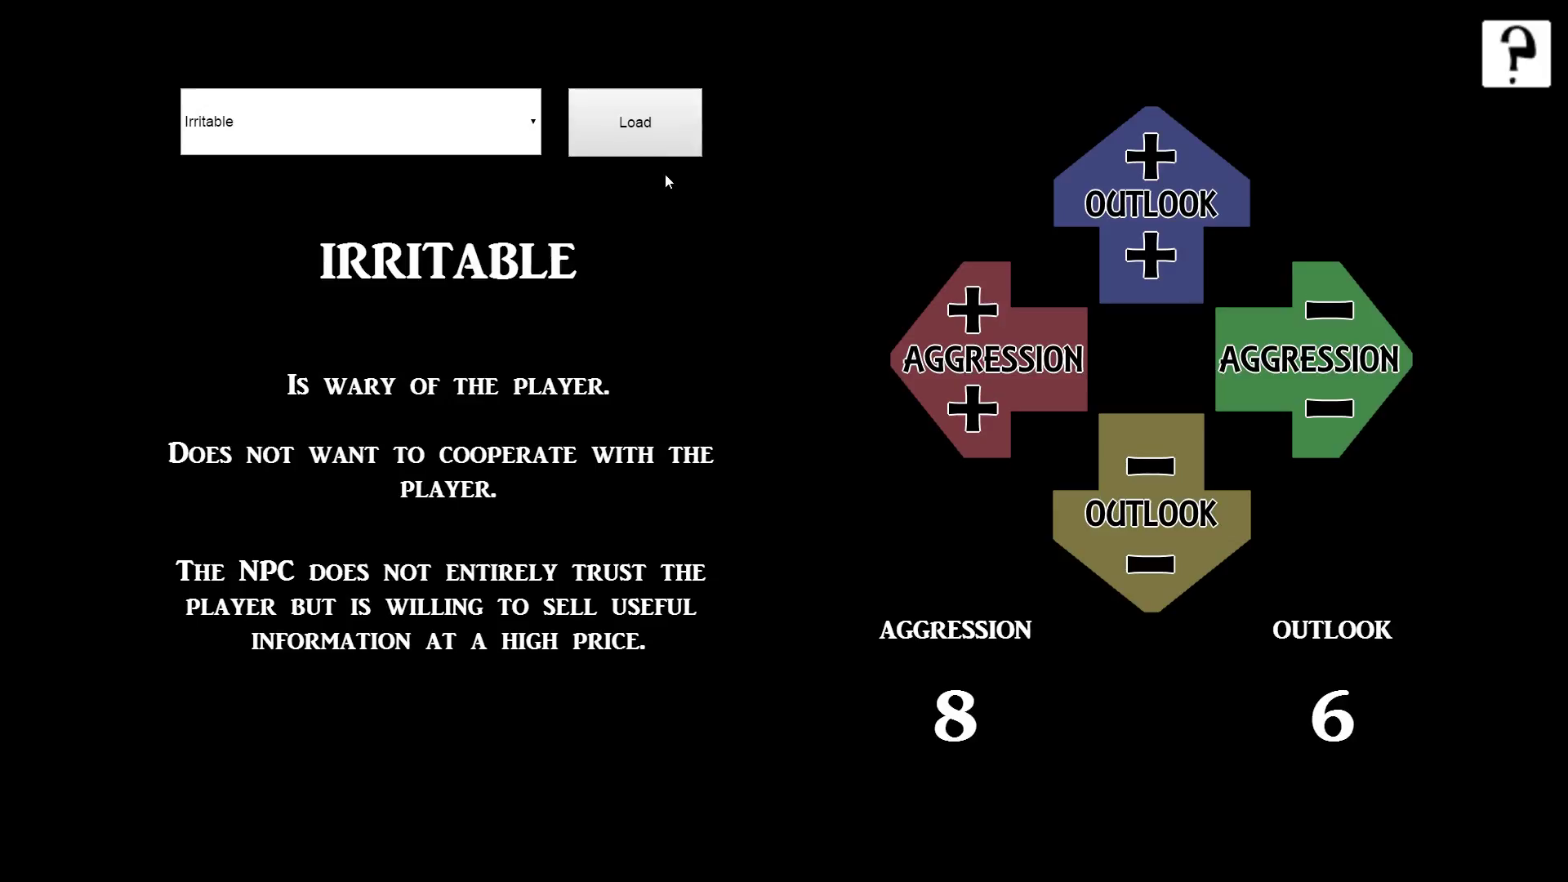
pyautogui.moveTo(320, 286)
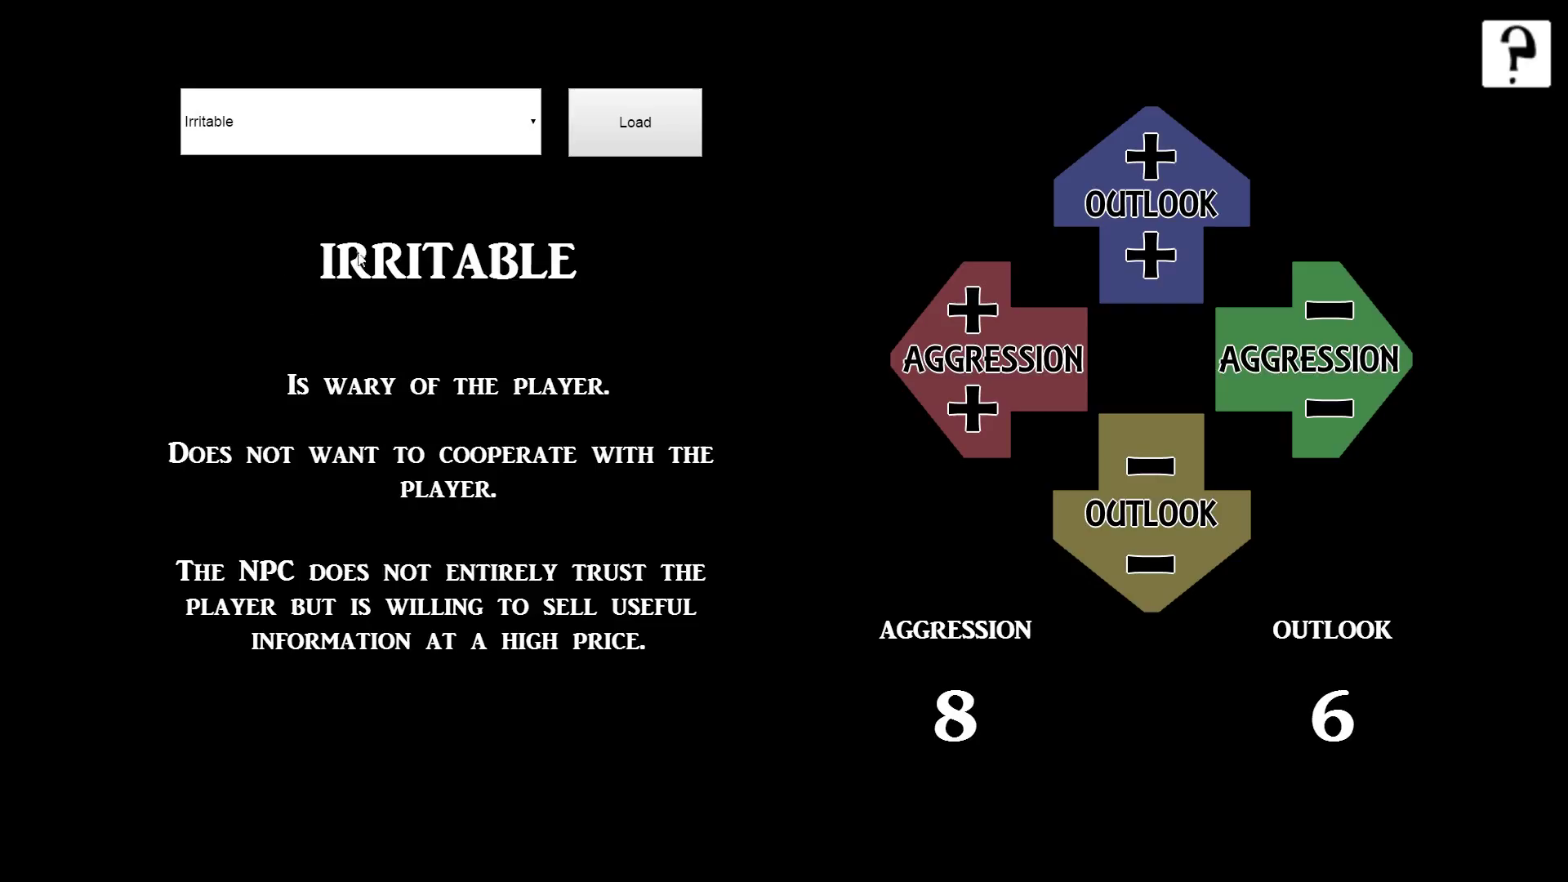
pyautogui.moveTo(281, 403)
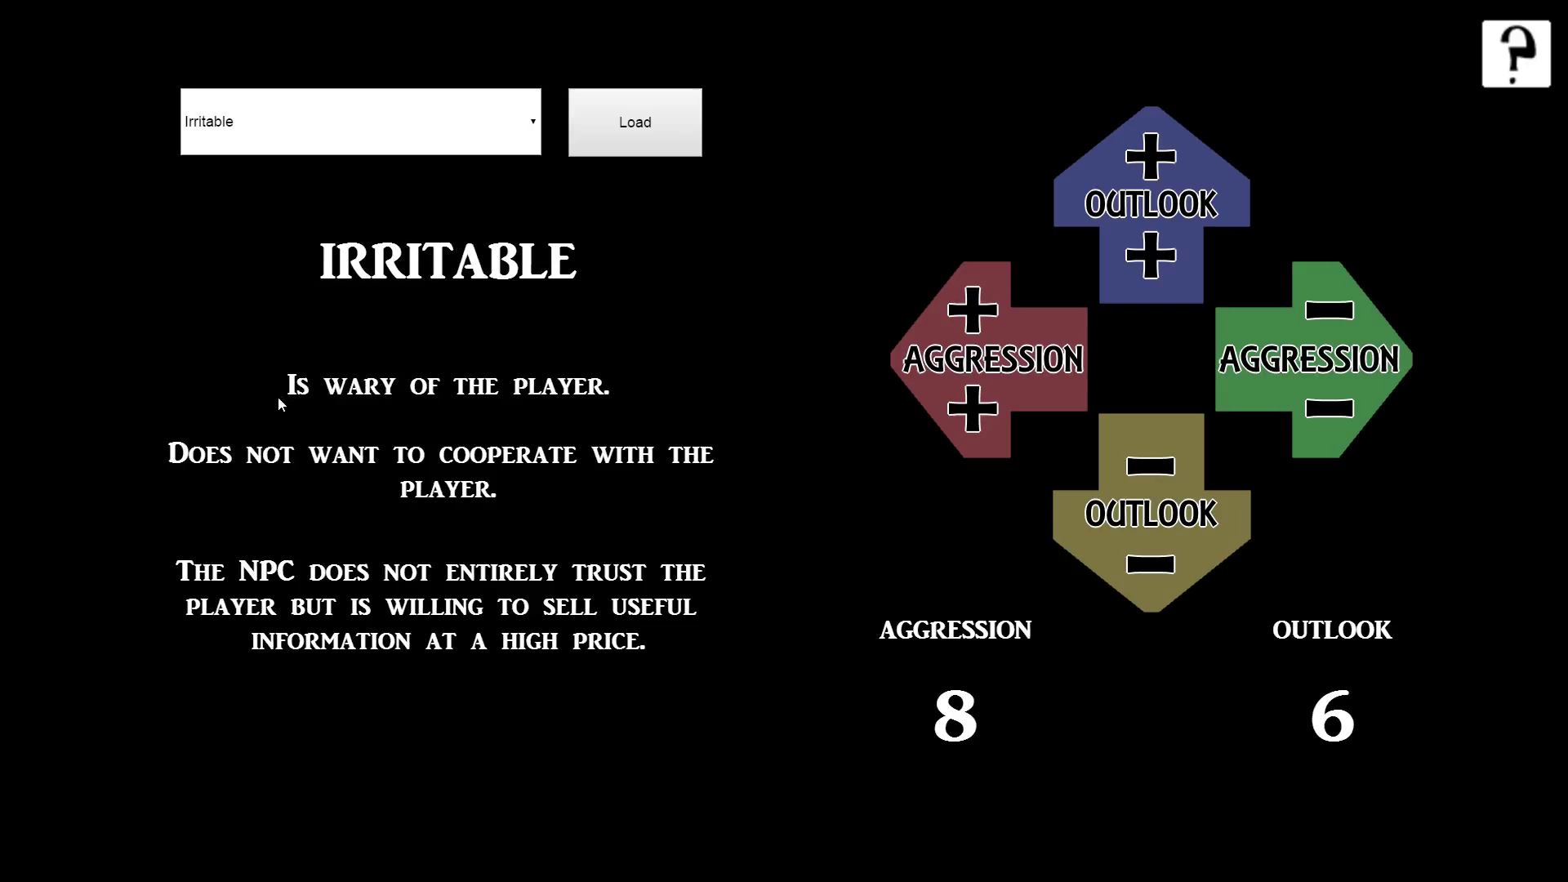
pyautogui.moveTo(376, 492)
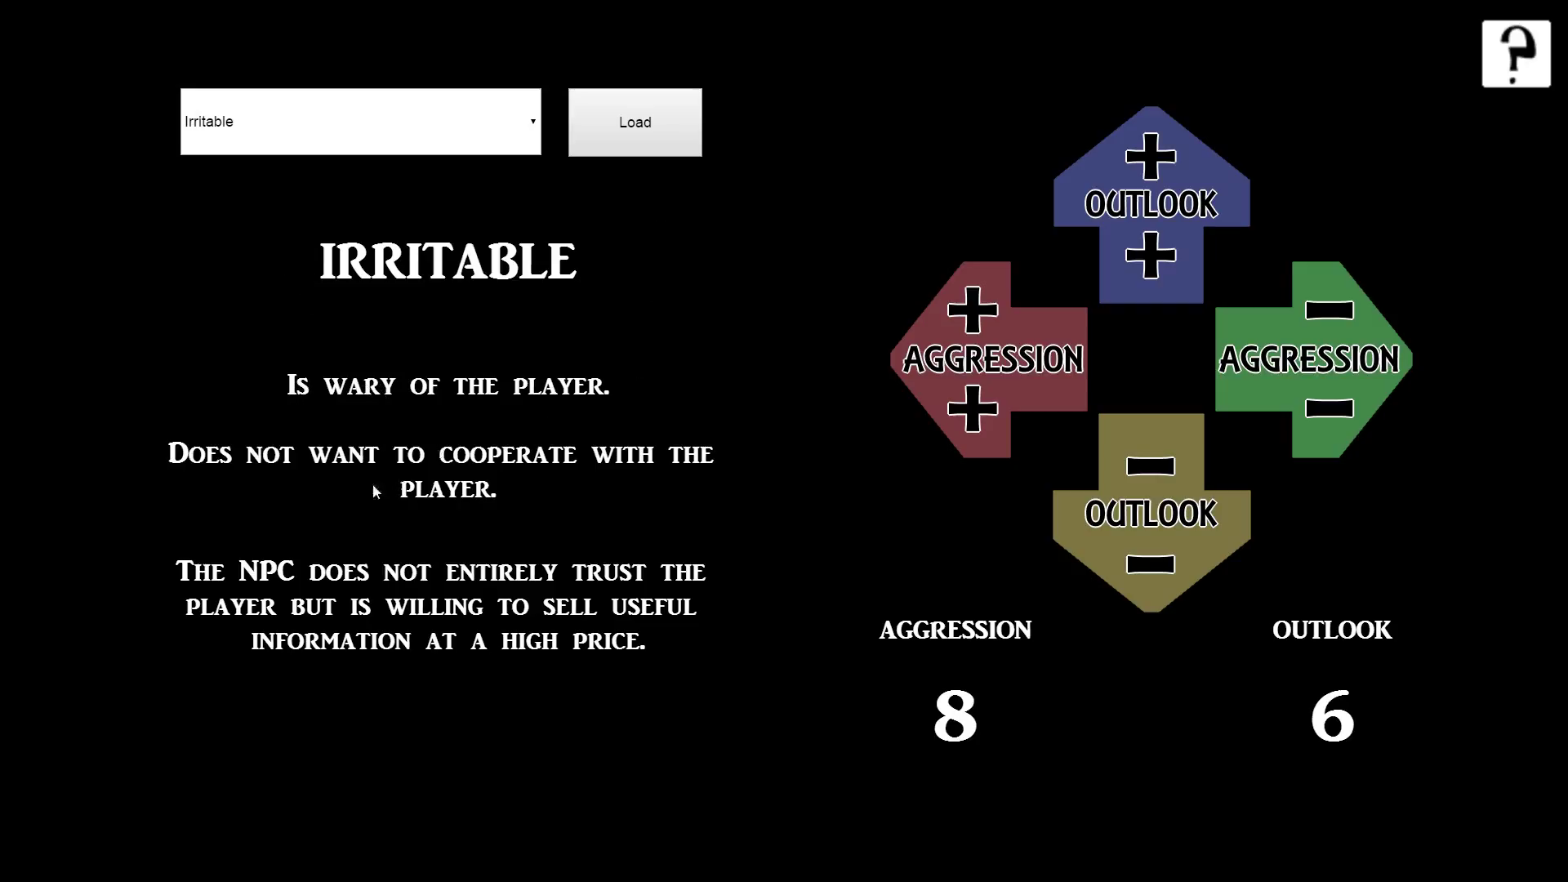
pyautogui.moveTo(632, 534)
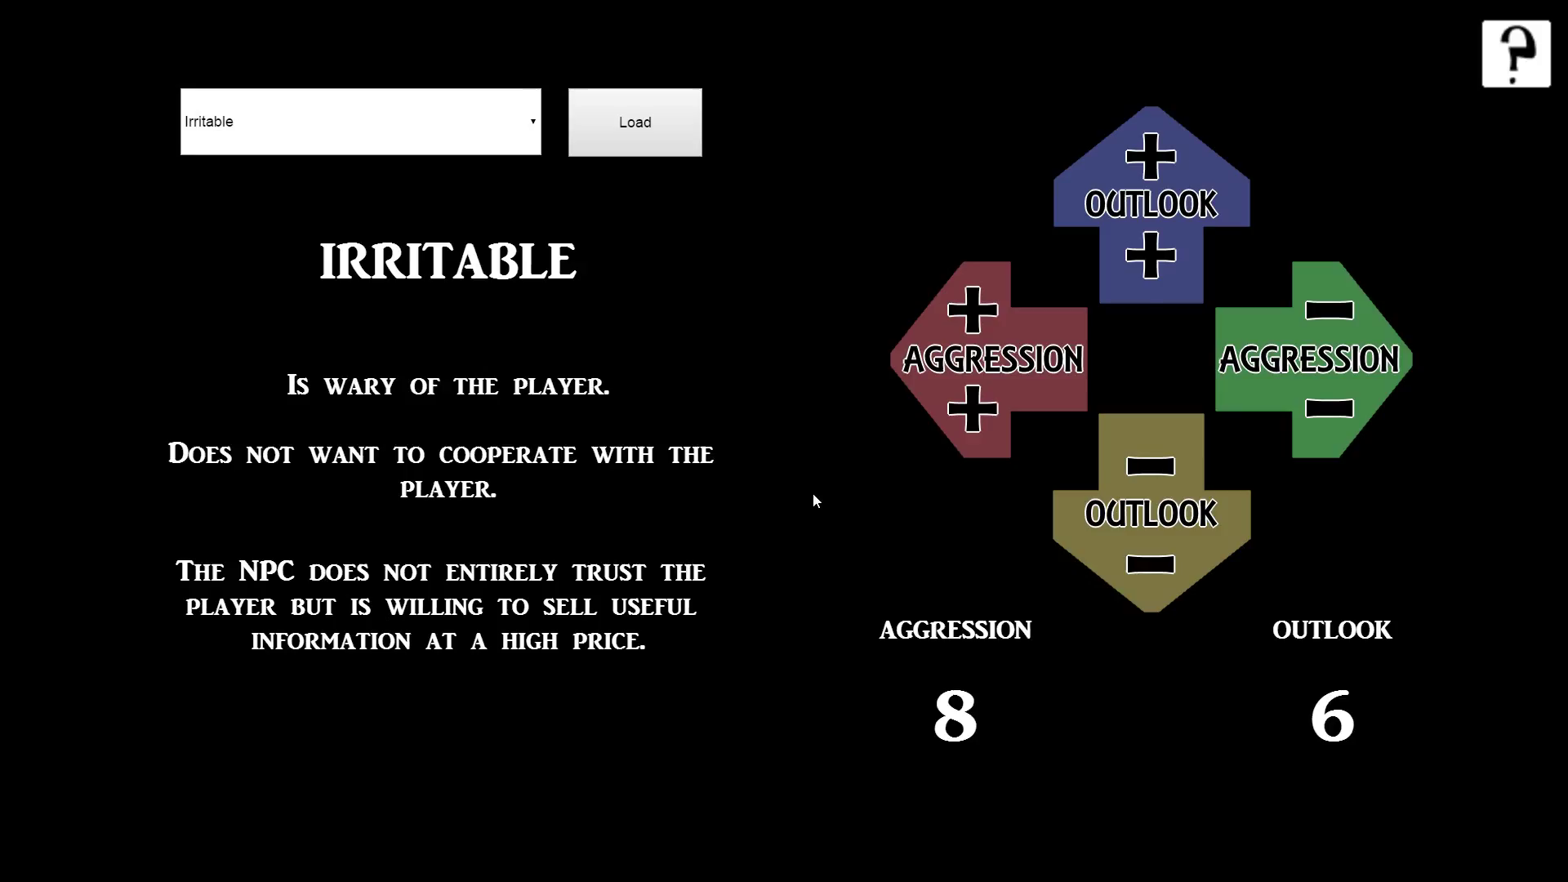
pyautogui.moveTo(1163, 548)
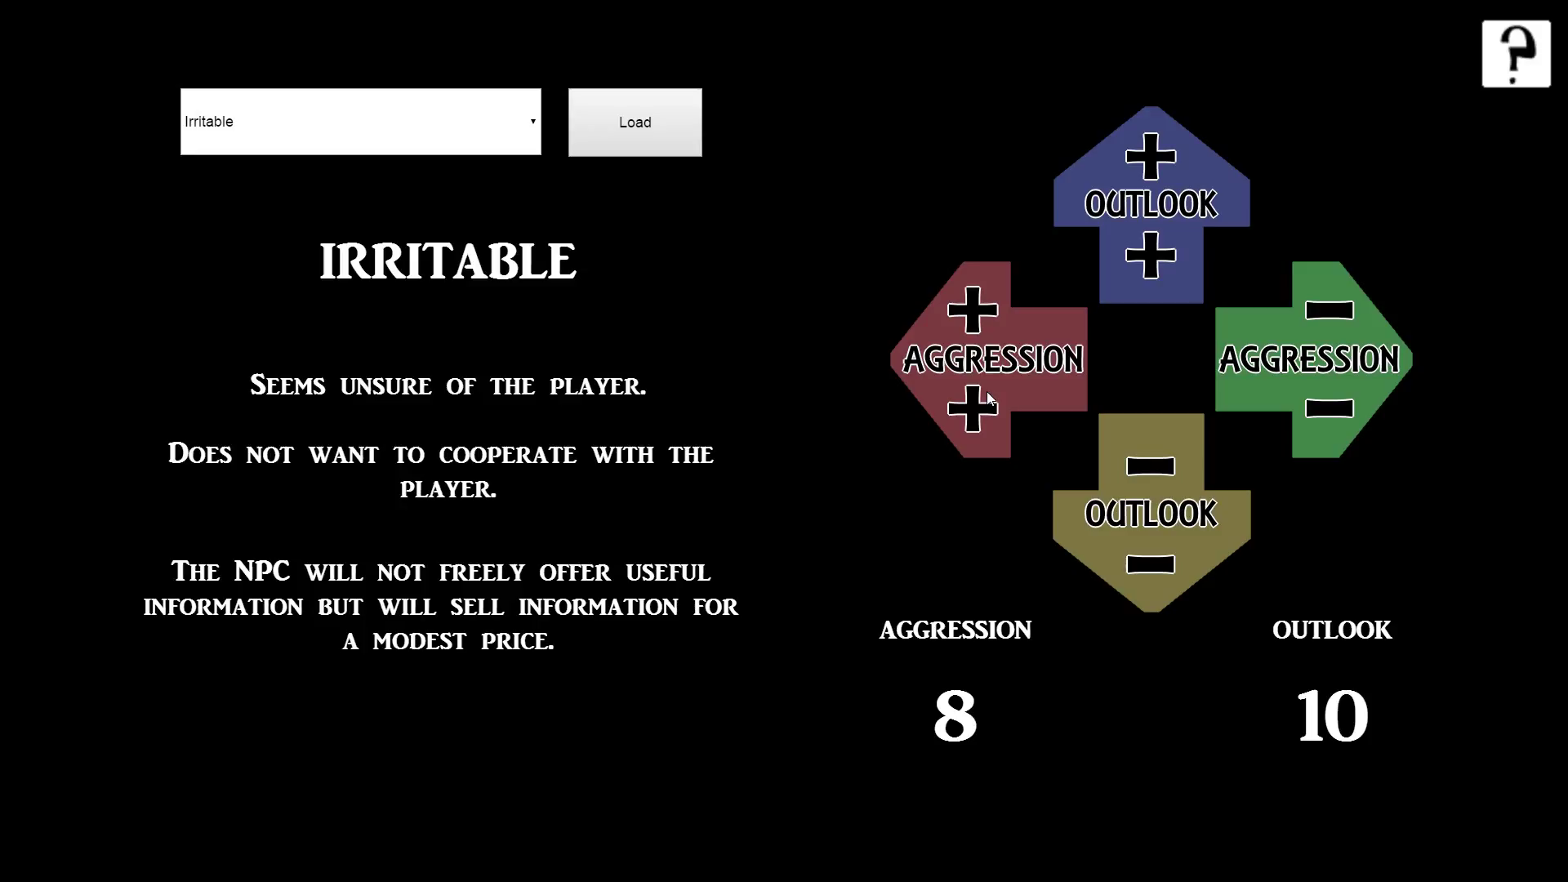
pyautogui.moveTo(986, 397)
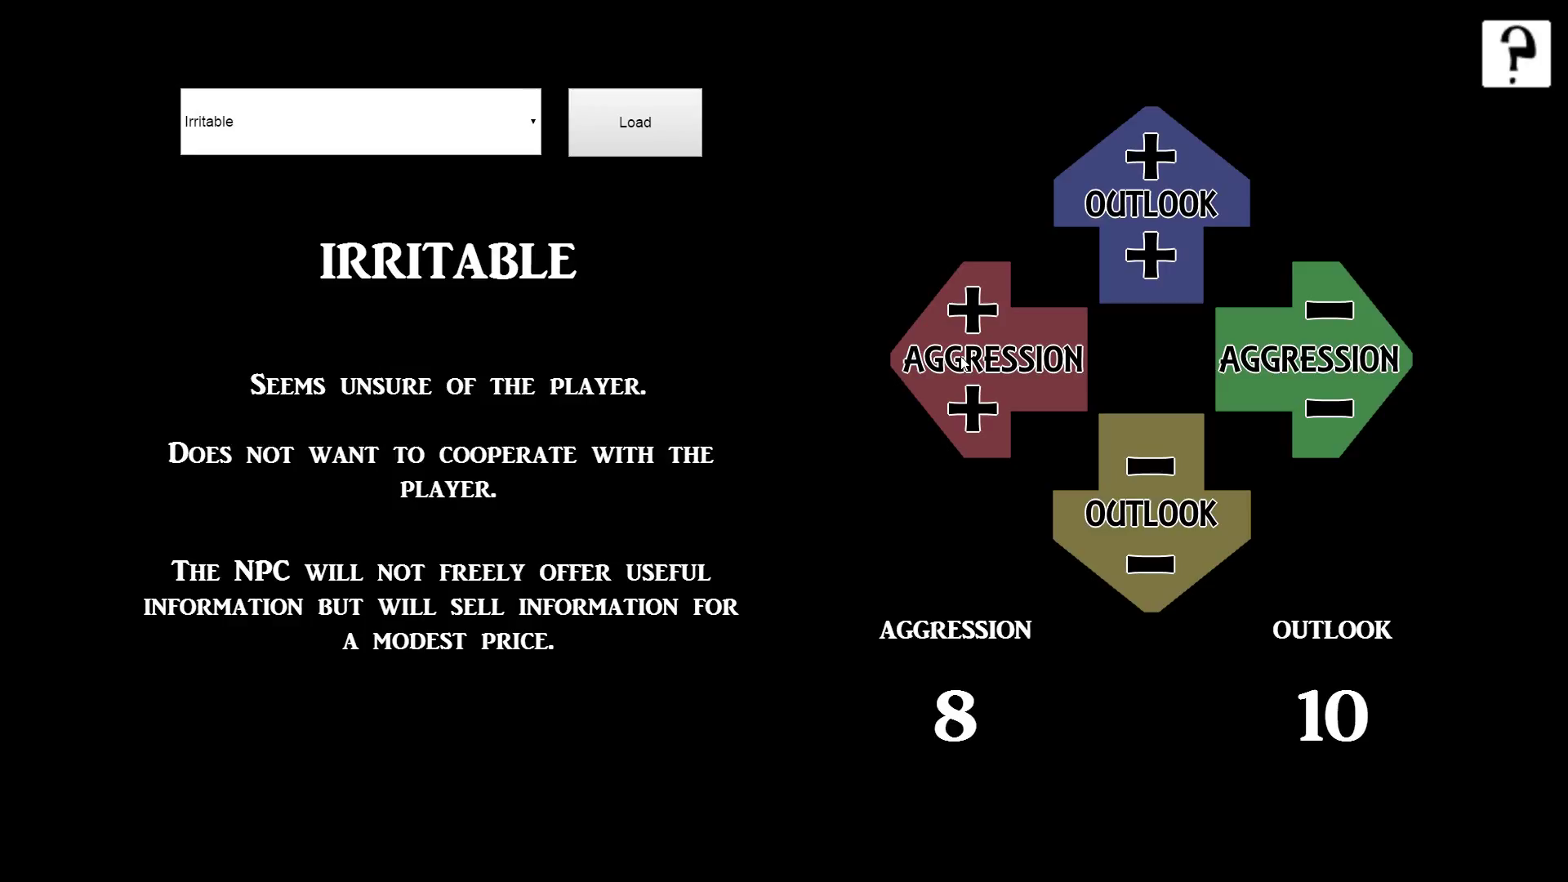
pyautogui.moveTo(995, 685)
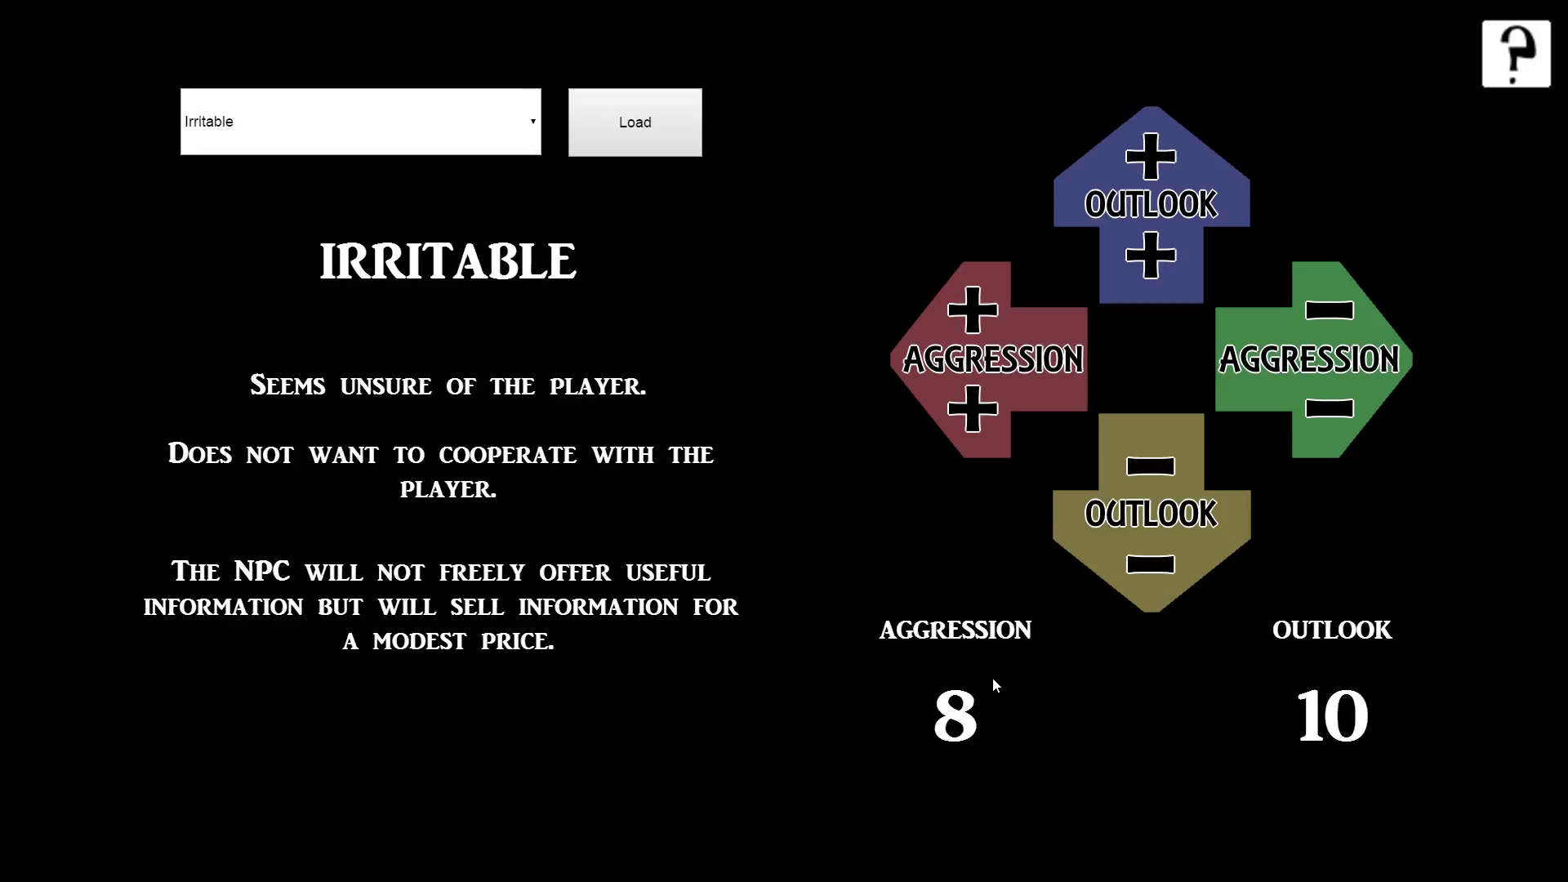
pyautogui.moveTo(992, 685)
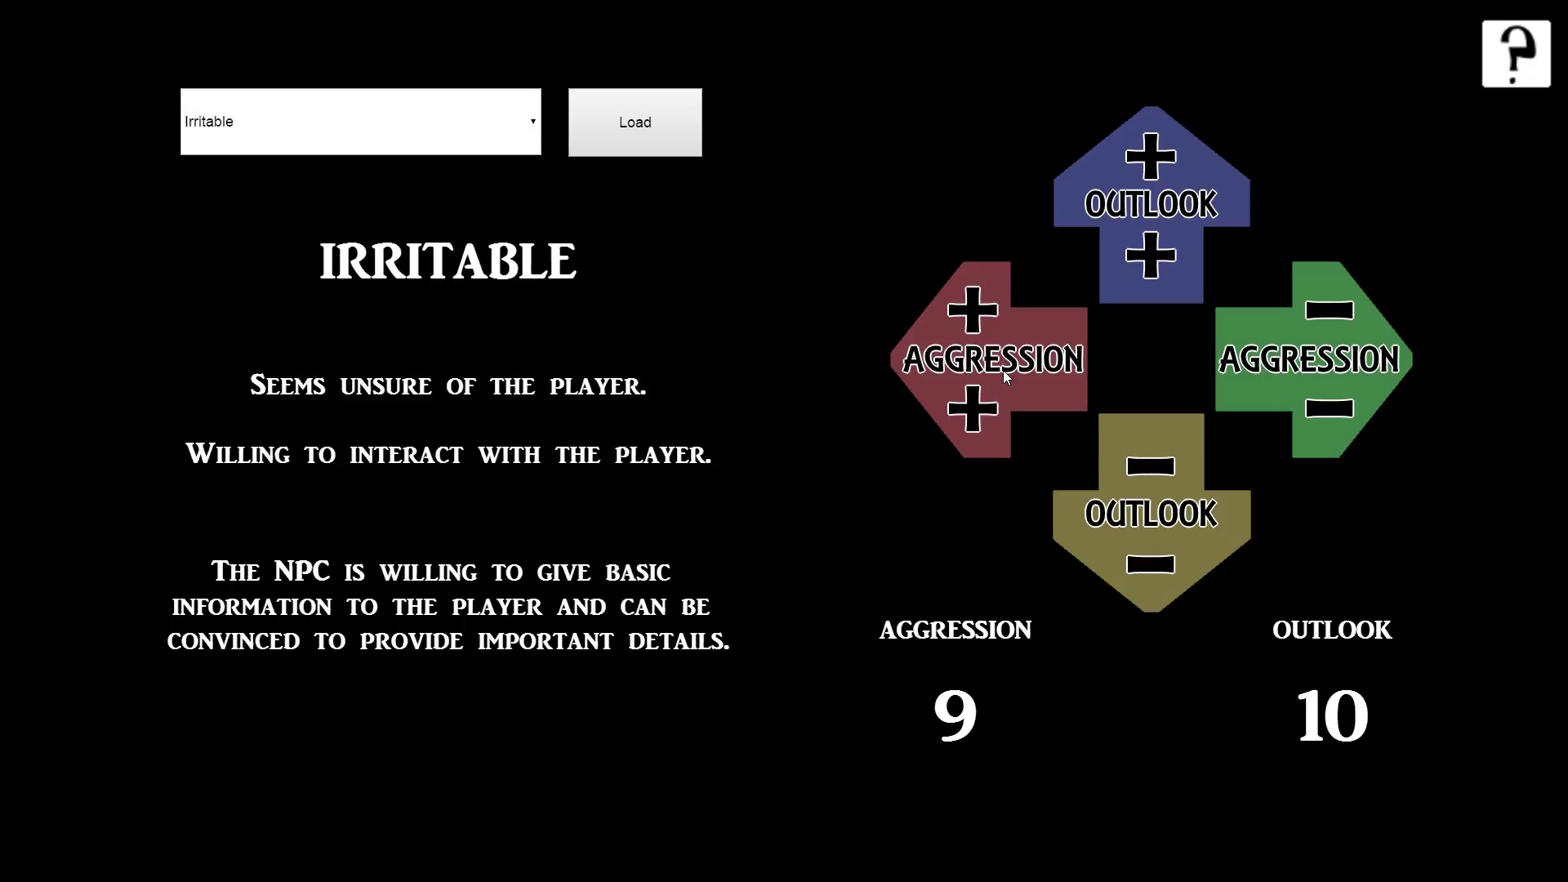
pyautogui.moveTo(1258, 377)
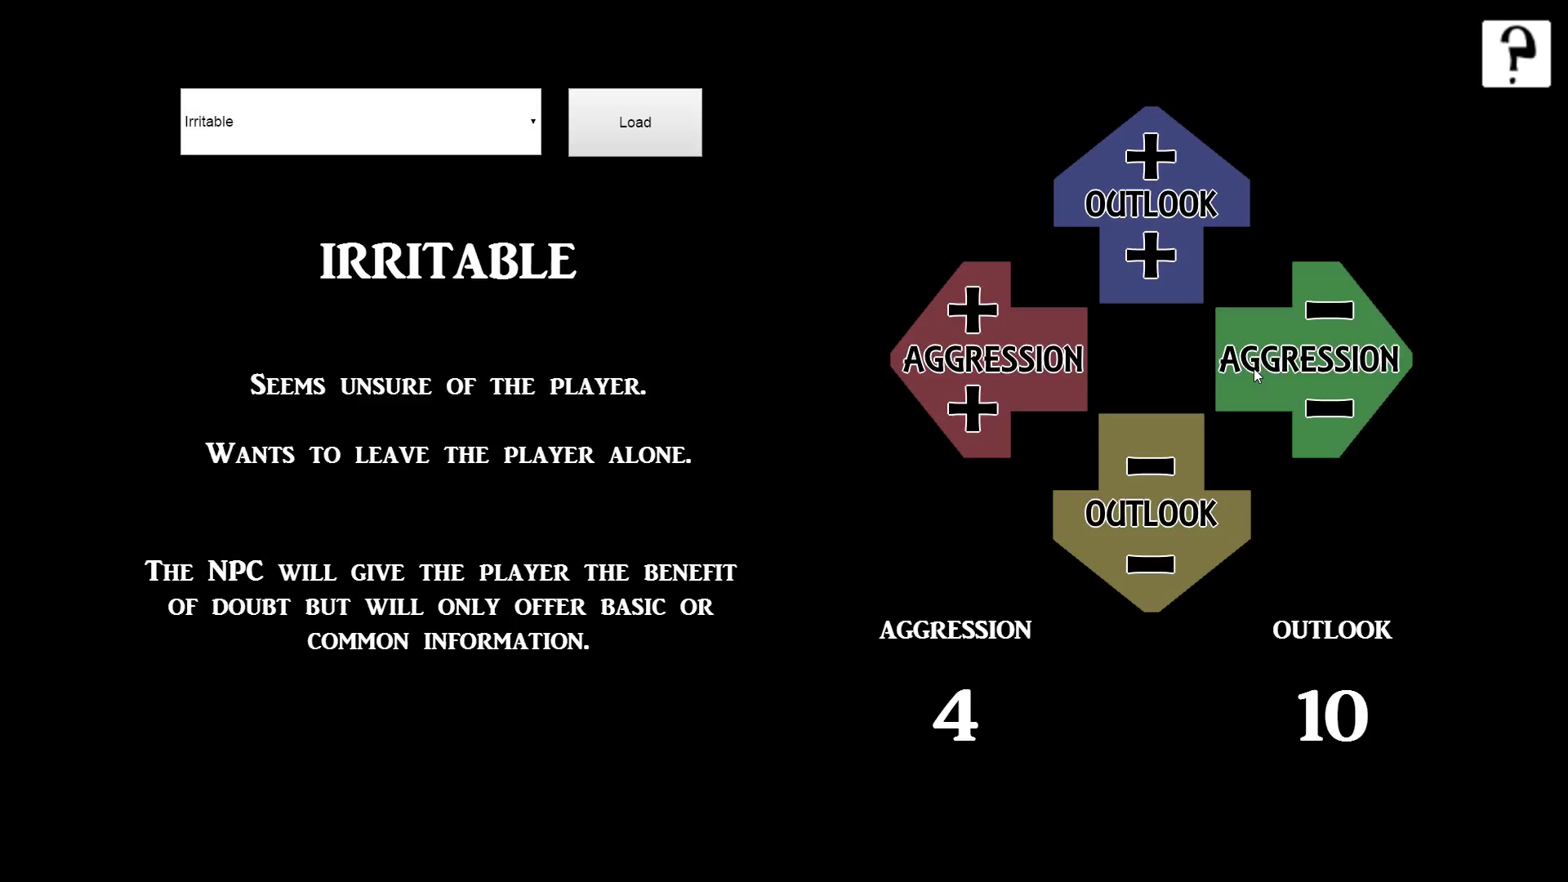
pyautogui.moveTo(1062, 400)
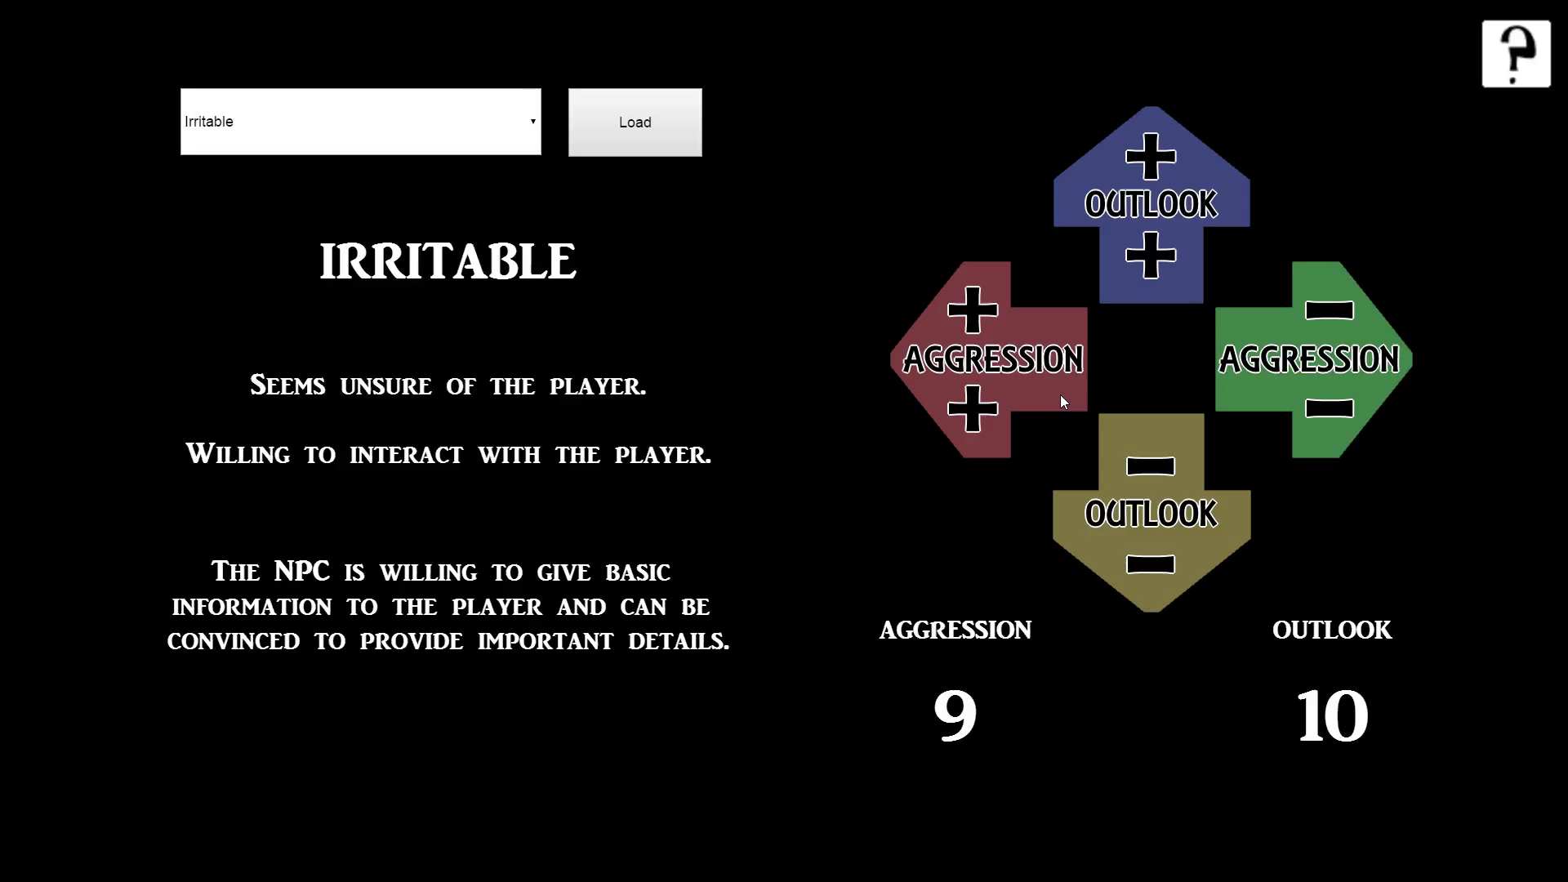
pyautogui.moveTo(1123, 480)
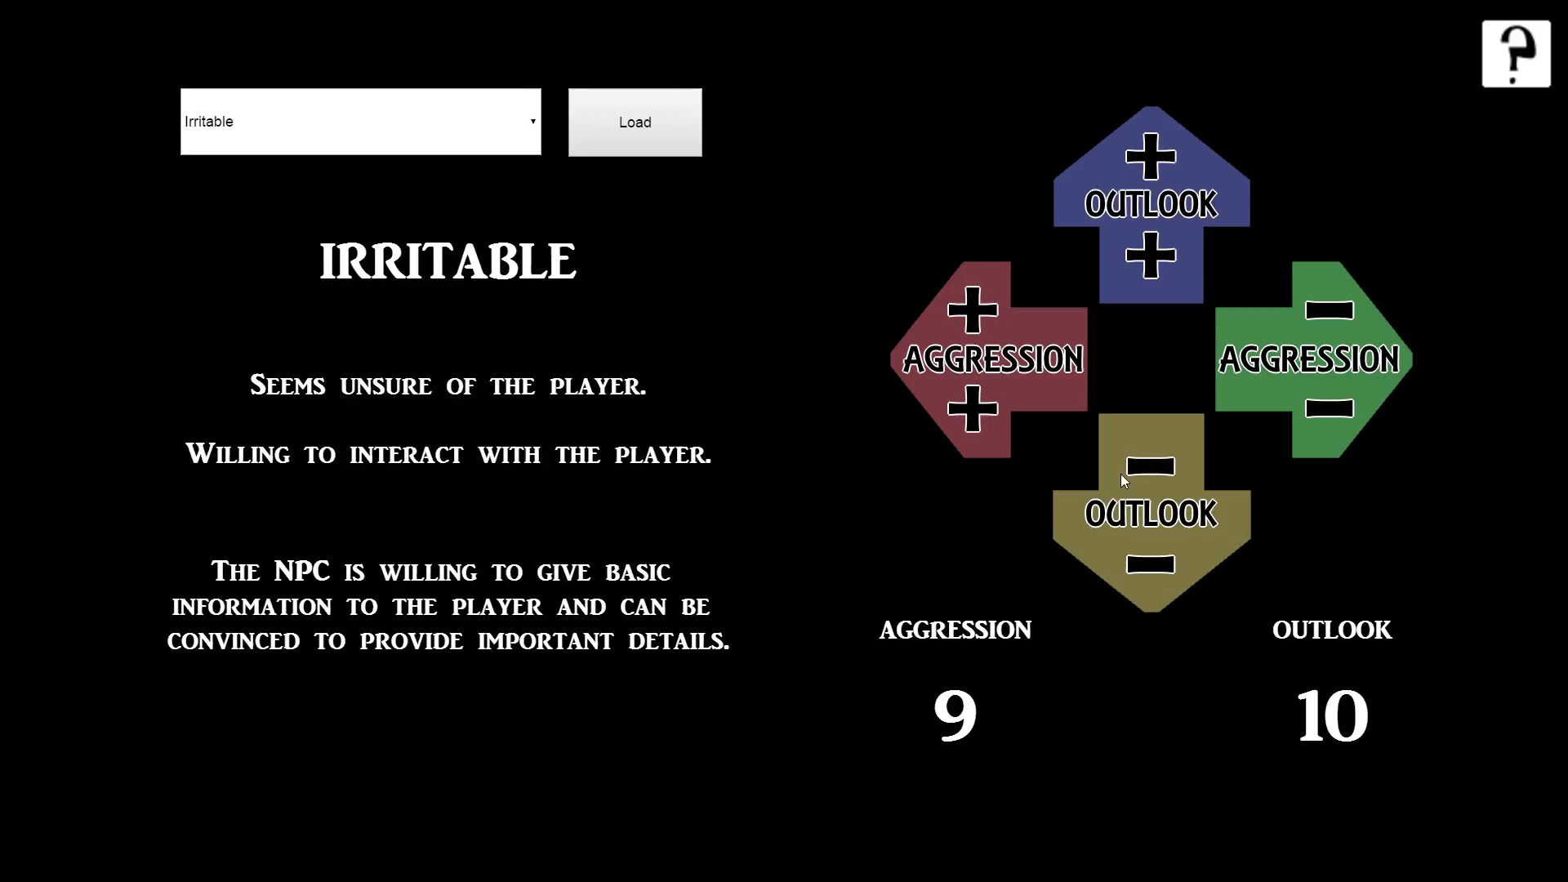